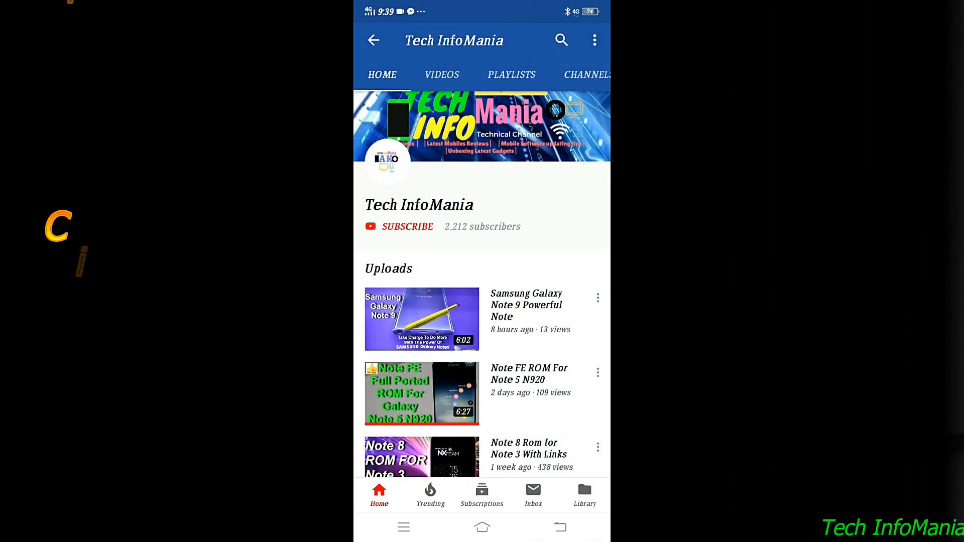
- Leave the Tech InfoMania channel and show Bluetooth settings listing a nearby HUAWEI band
click(407, 226)
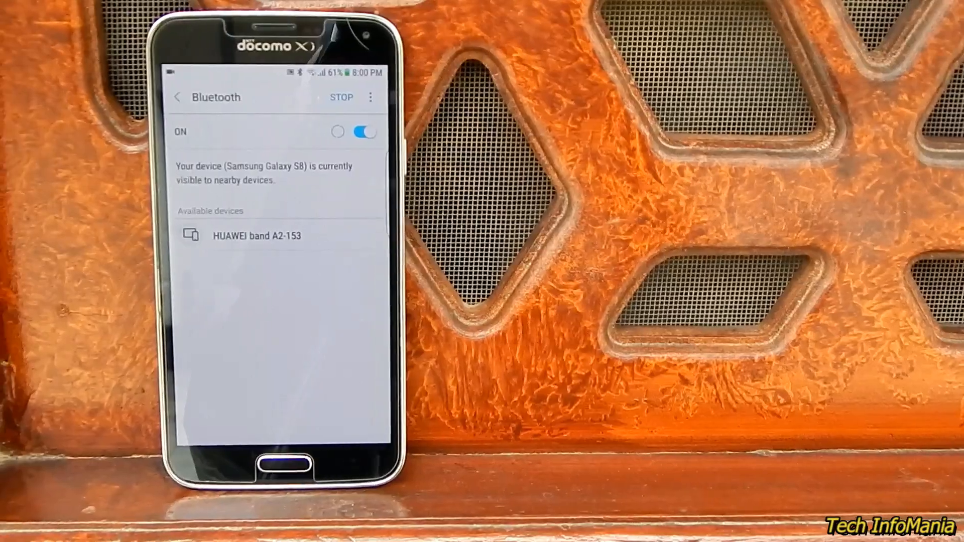
- Go back from Bluetooth through Connections to the bottom of the main Settings list
click(176, 98)
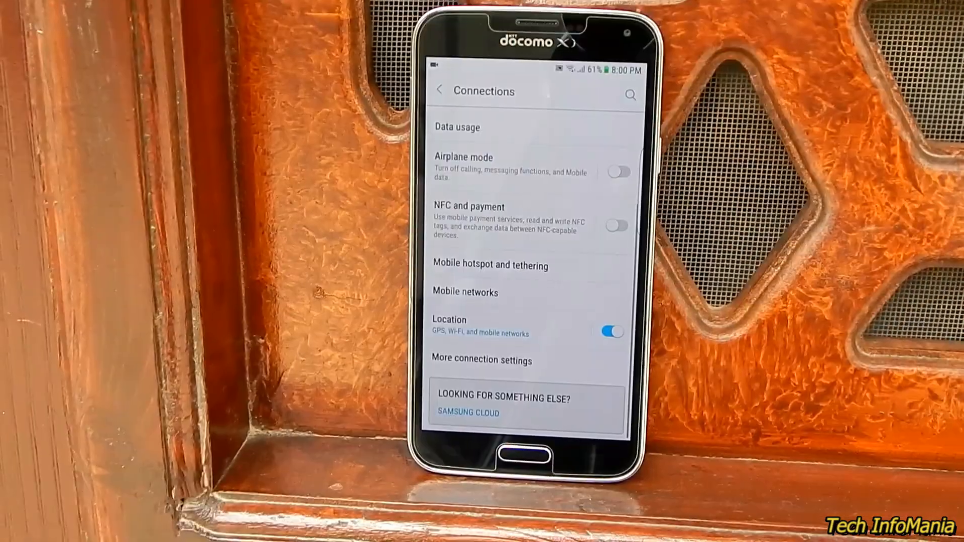
click(490, 265)
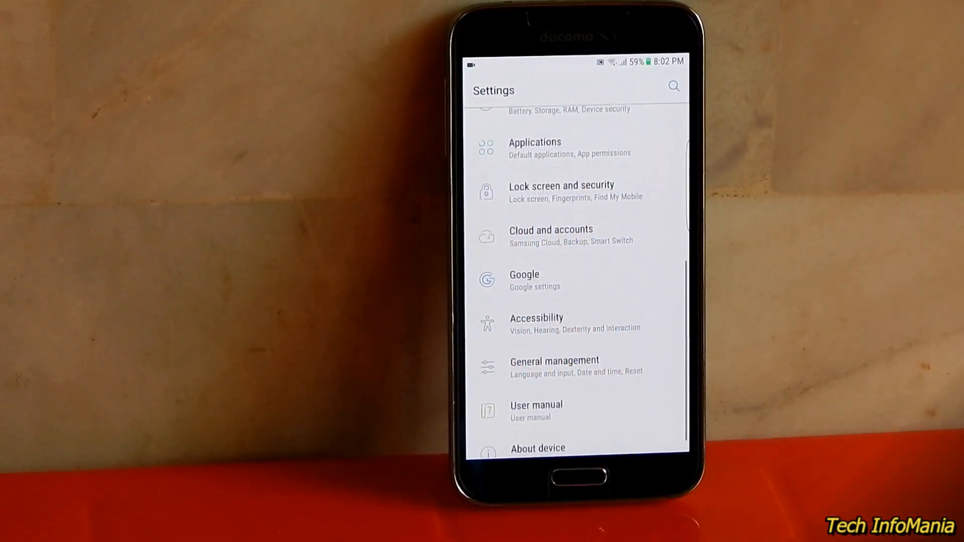
- Browse the Sounds and vibration and Display settings, then return to the Settings list
click(551, 235)
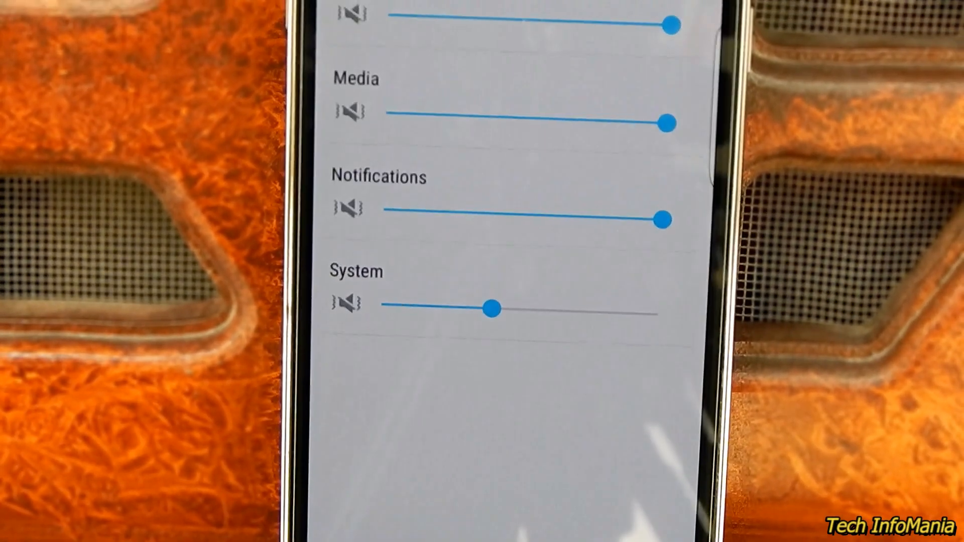
scroll(up, 3)
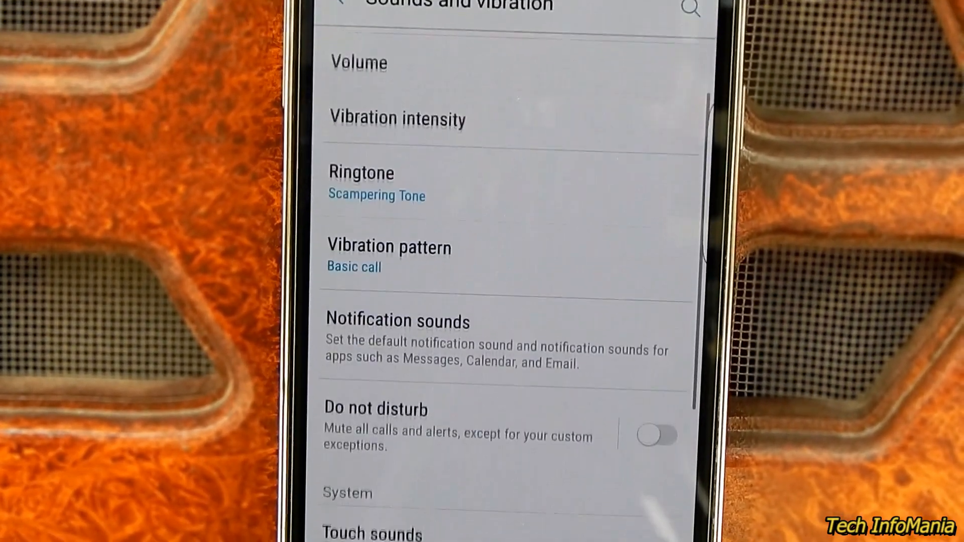
scroll(down, 3)
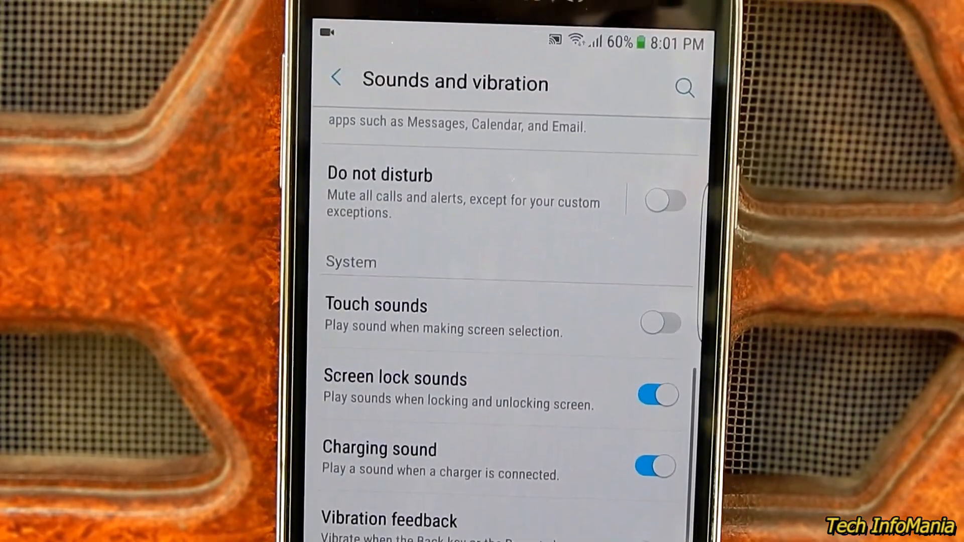
scroll(down, 3)
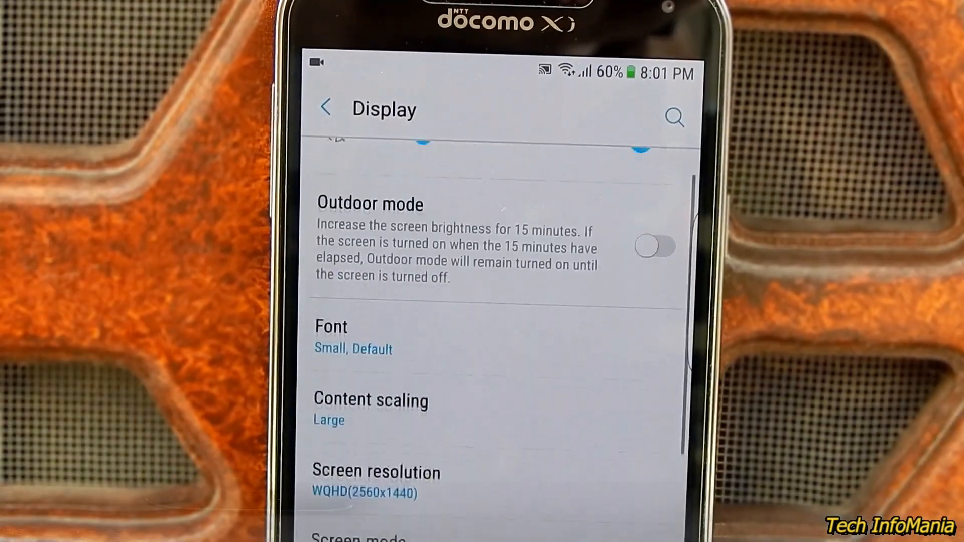
scroll(down, 3)
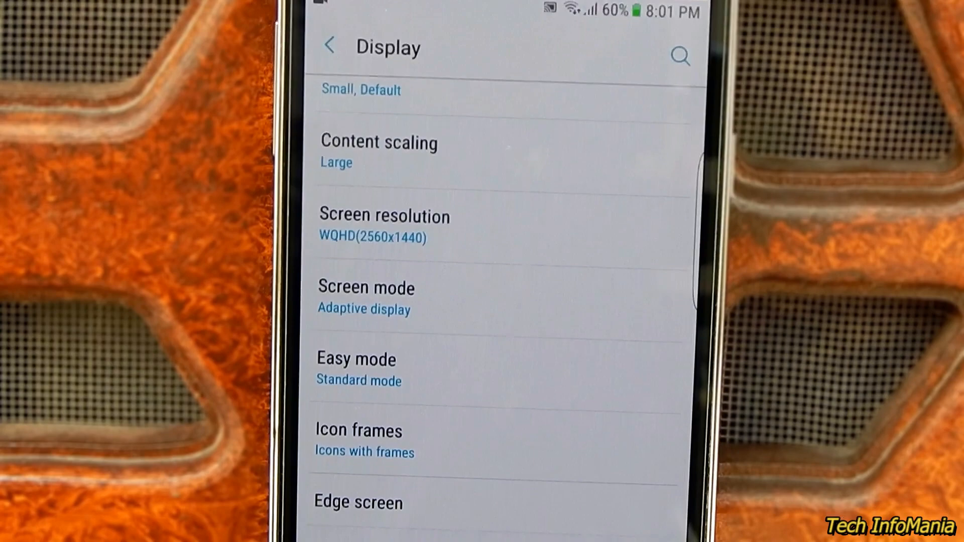
scroll(down, 3)
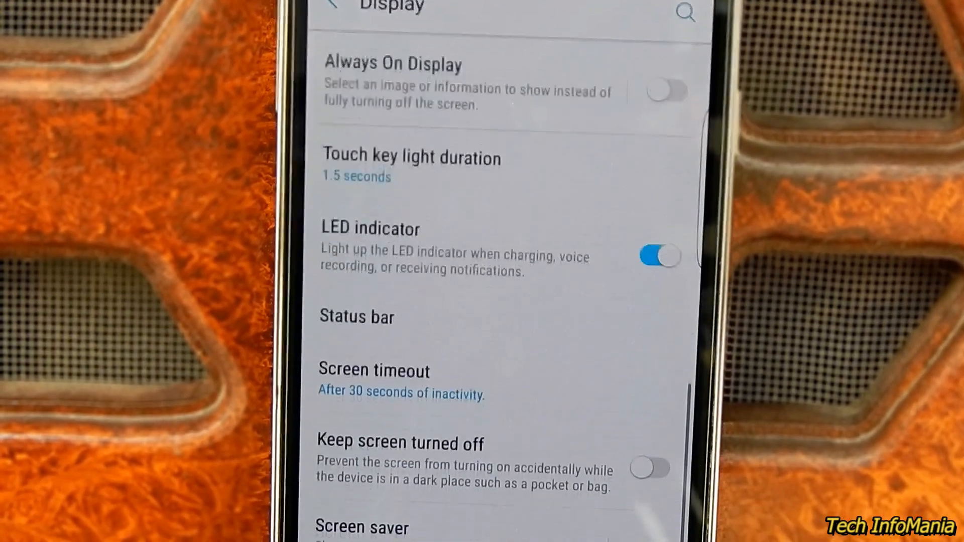
click(330, 9)
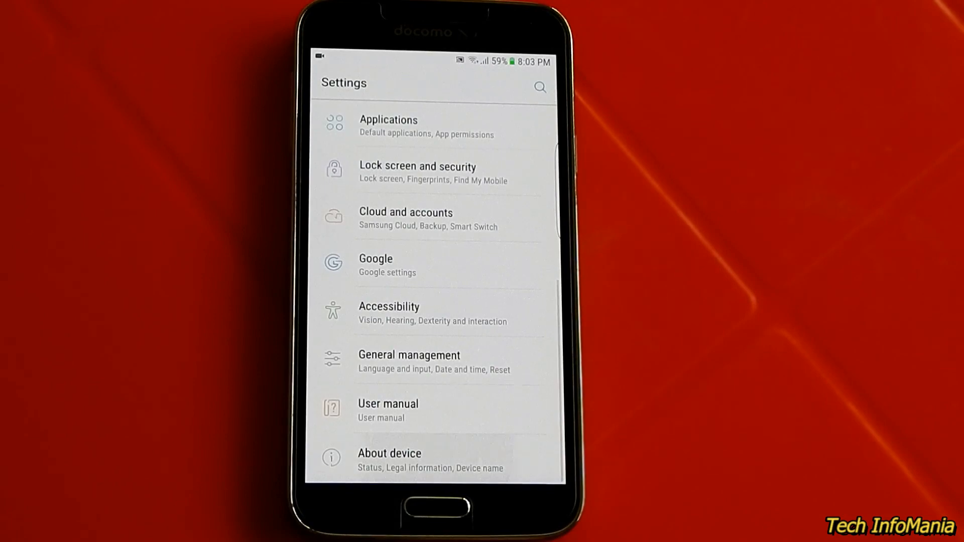
- Launch Samsung Music and show the Albums view, which lists no albums
click(390, 461)
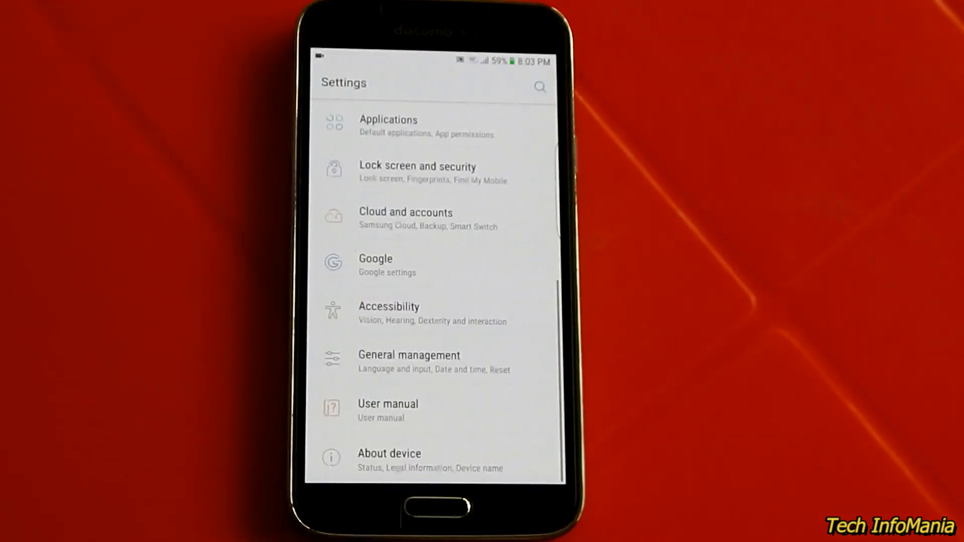
scroll(up, 3)
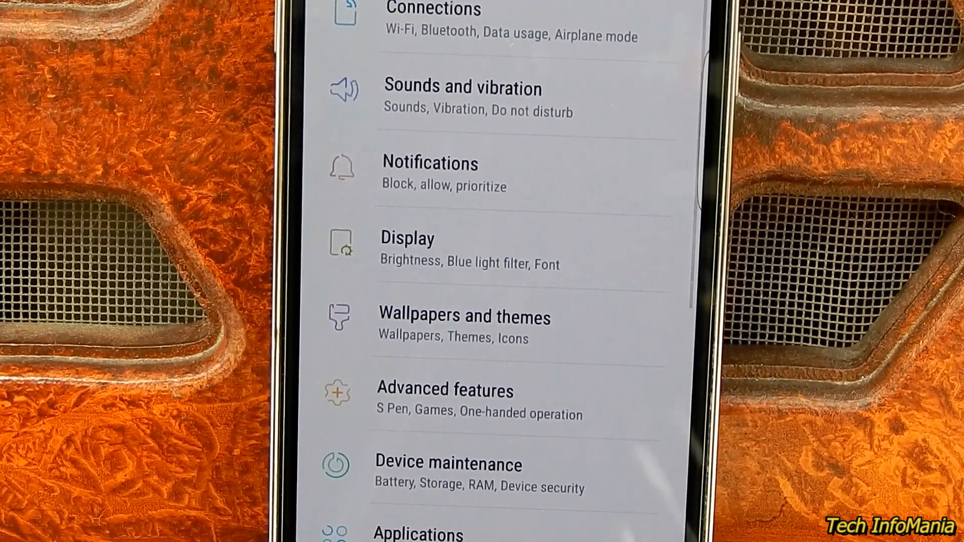
click(466, 318)
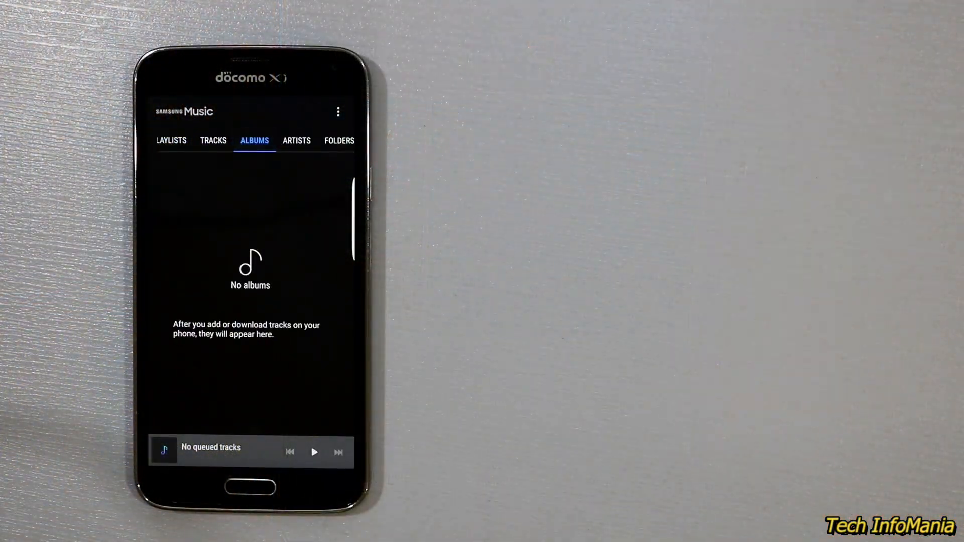
- Go Home, check the empty Video app, then reach the Language list with English (United States)
click(251, 489)
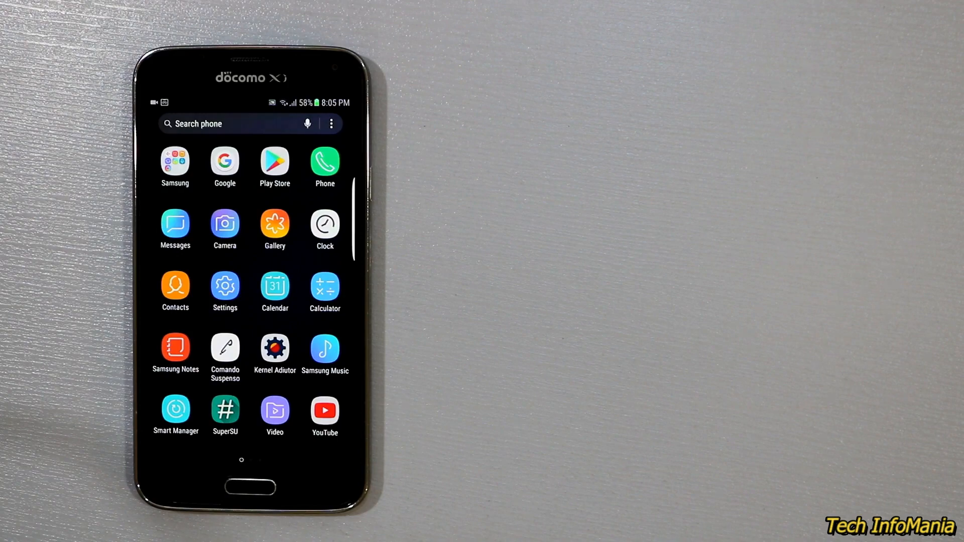
click(274, 409)
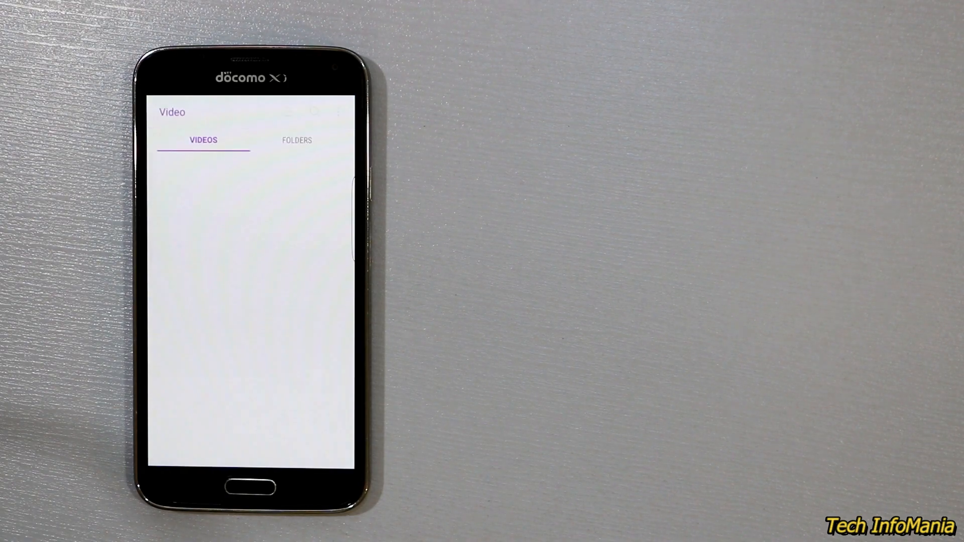
click(249, 488)
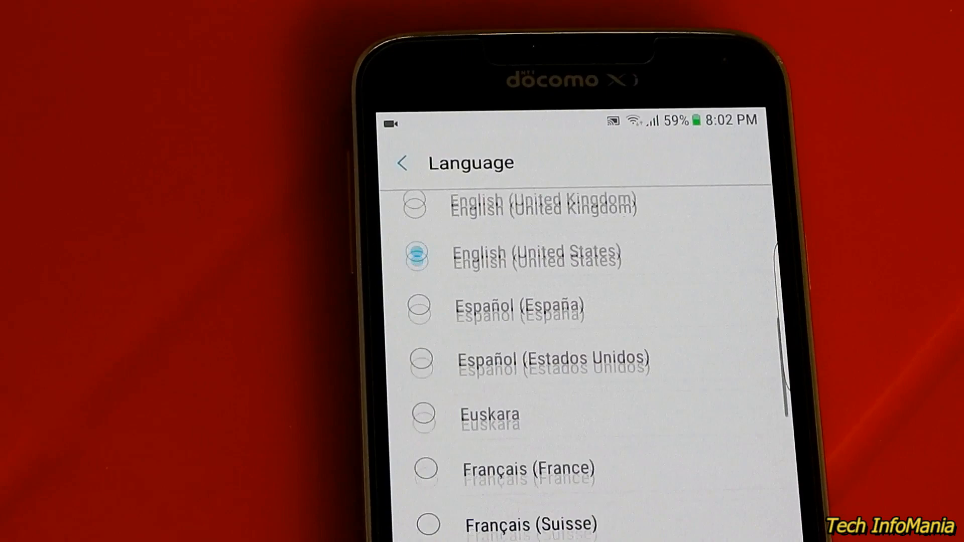
- Scroll the Language list, then tour Device maintenance and Storage and go back
scroll(down, 3)
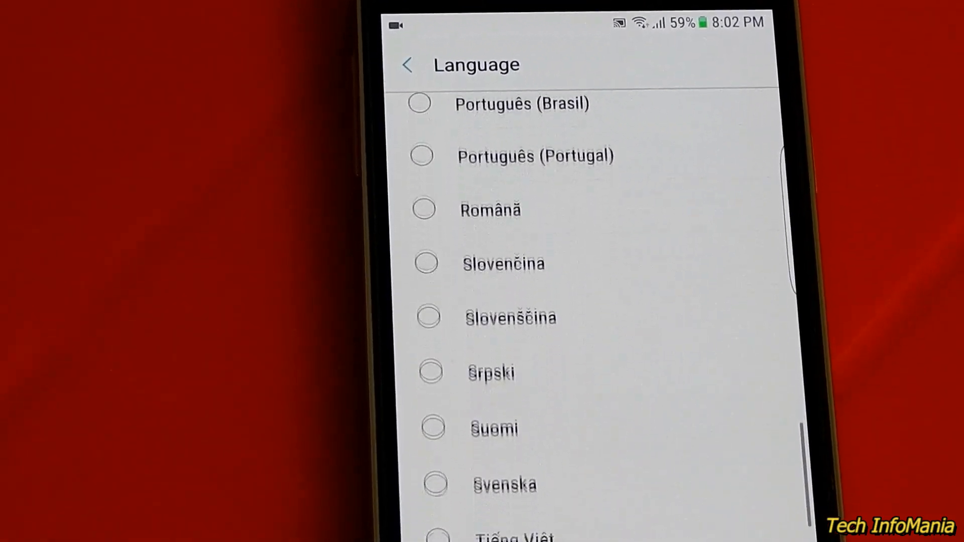
scroll(down, 3)
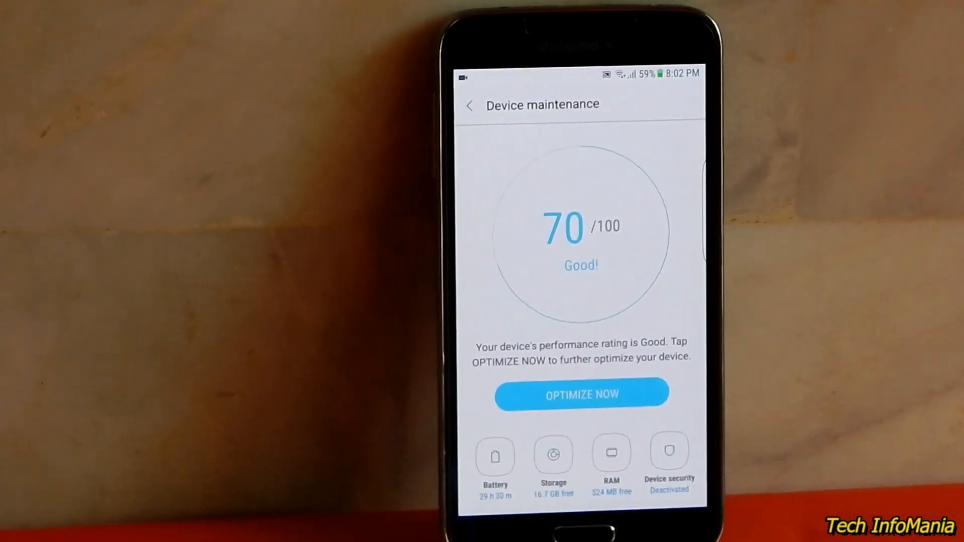
click(553, 455)
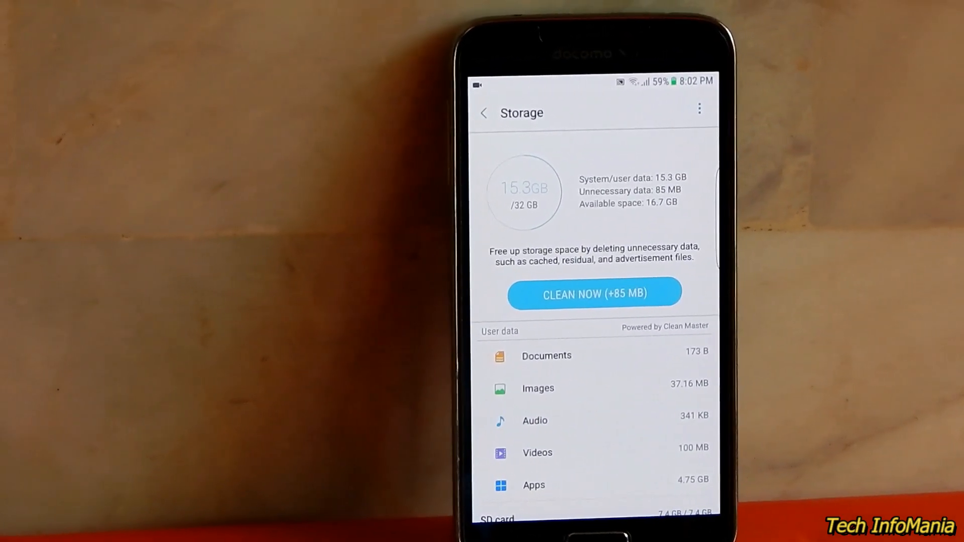
click(485, 112)
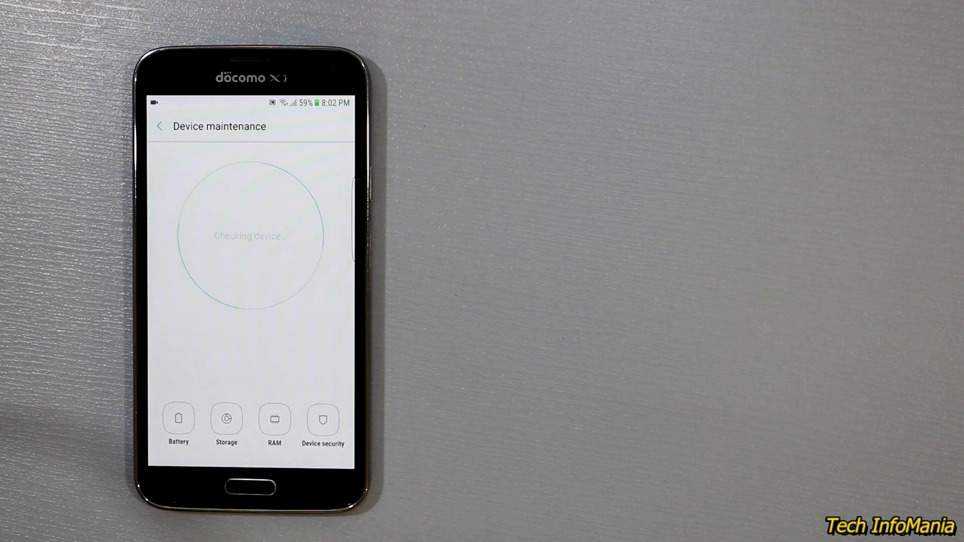
- Launch Gallery on the Pictures tab showing photos from Aug 31 and Aug 23
click(226, 419)
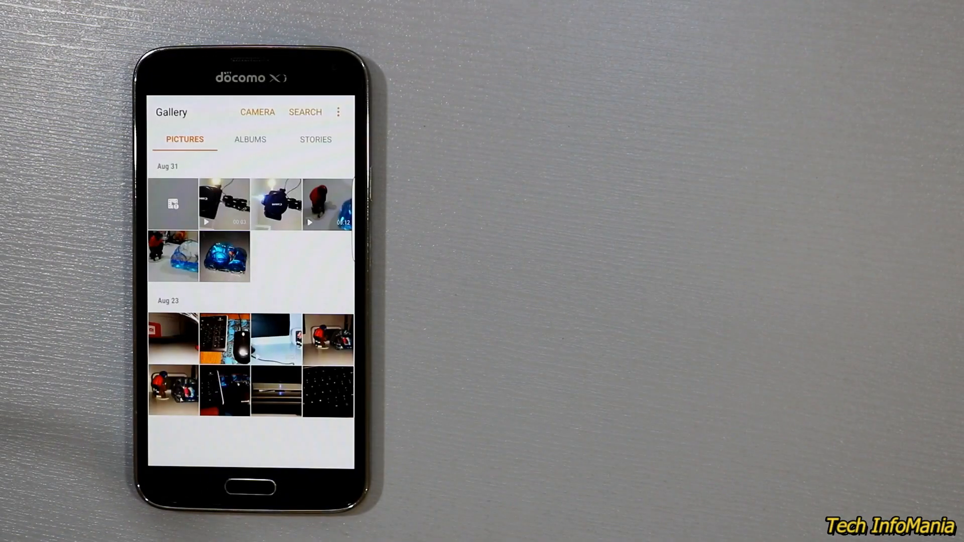
- Go Home, make and end a test call, then show Connections with Wi-Fi on and Bluetooth off
click(224, 255)
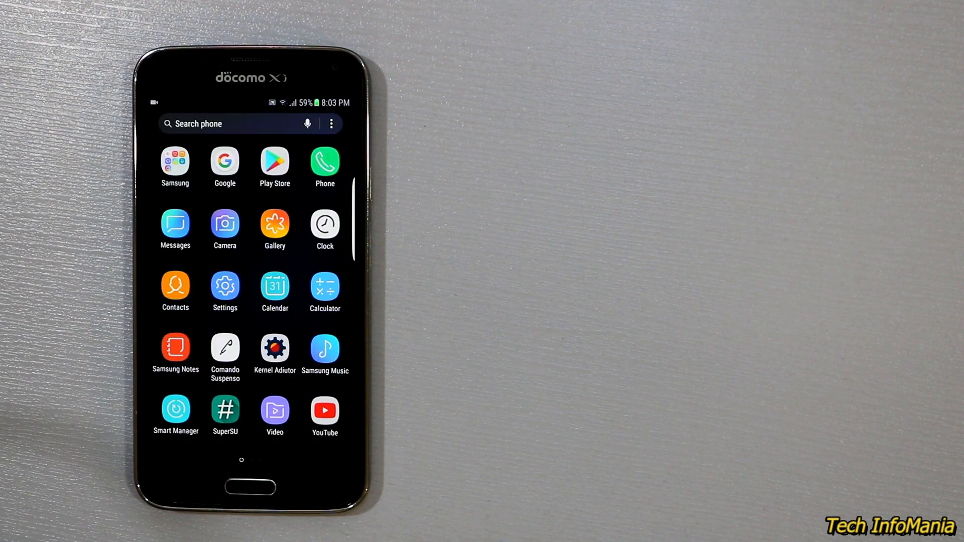
click(174, 224)
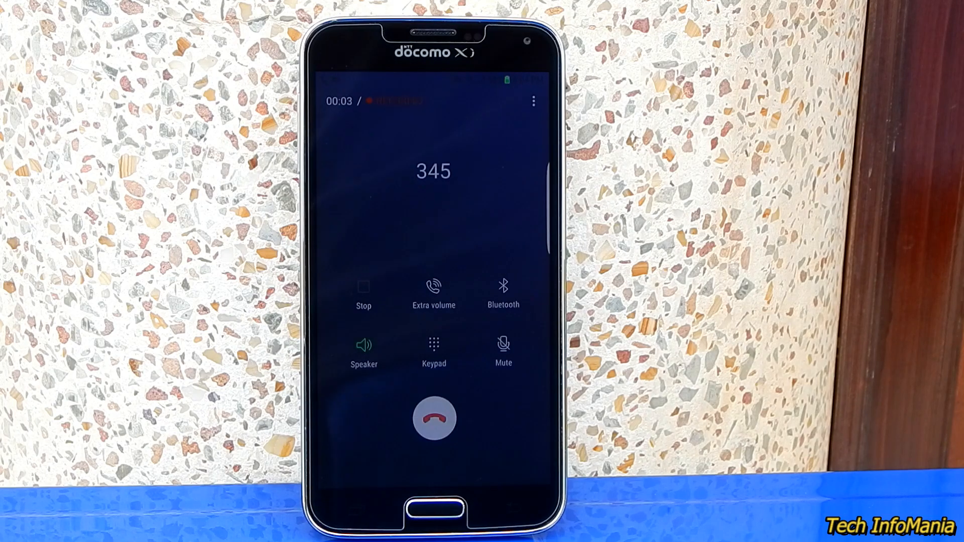
click(434, 419)
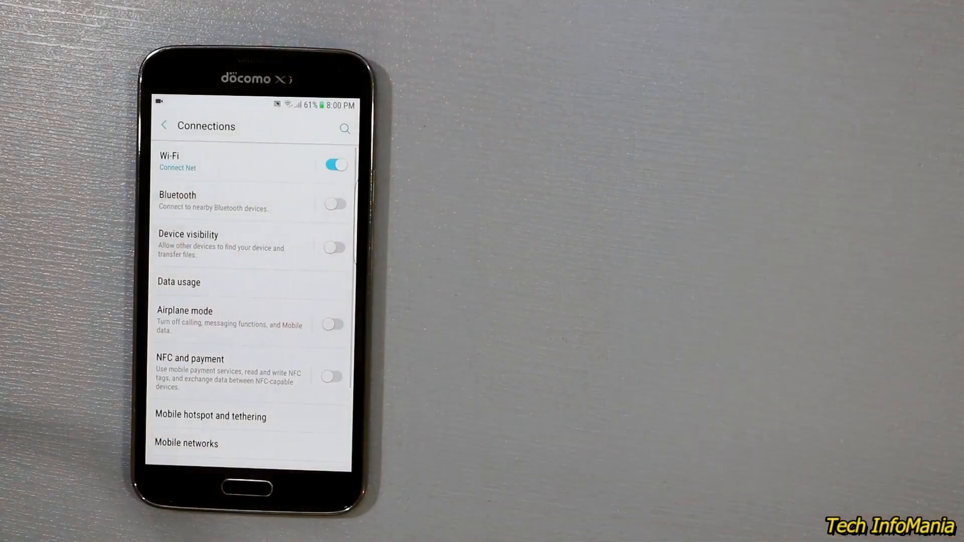
- Check the Bluetooth and Mobile networks screens, returning to Connections after each
click(176, 200)
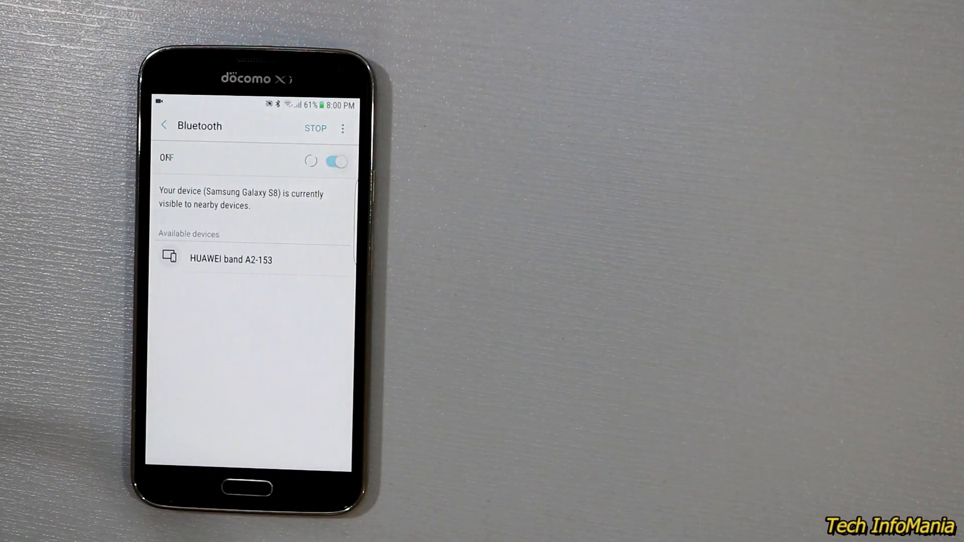
click(164, 126)
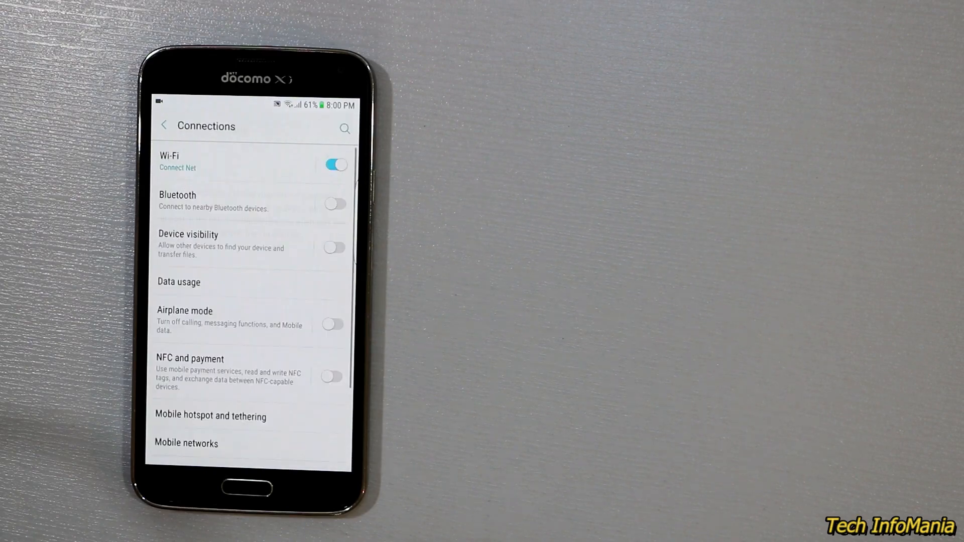
scroll(down, 3)
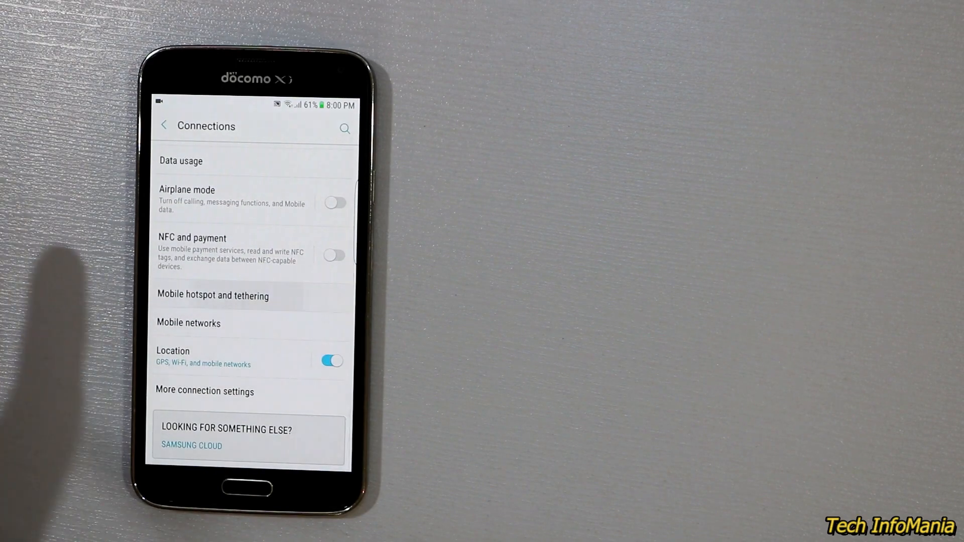
click(187, 322)
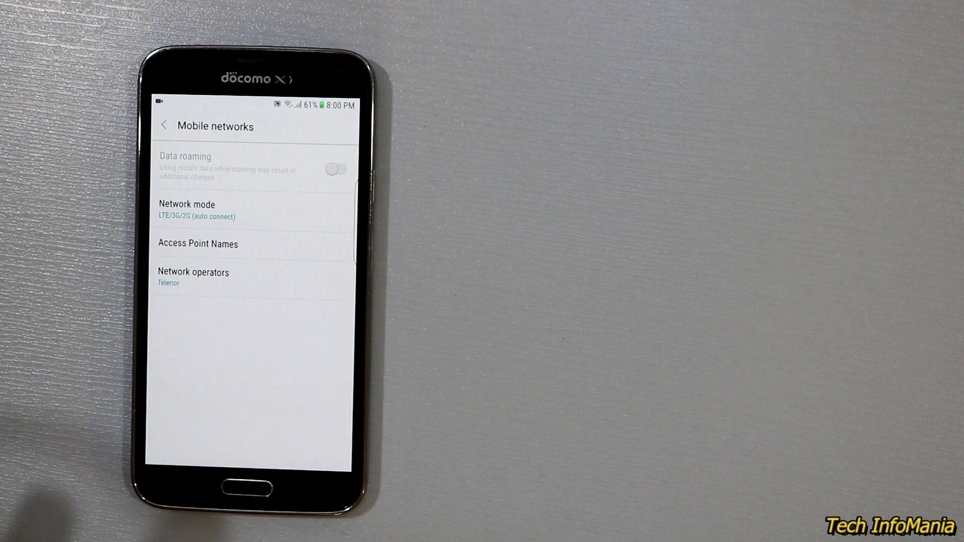
- View the Volume sliders under Sounds and vibration and return to that list
click(198, 243)
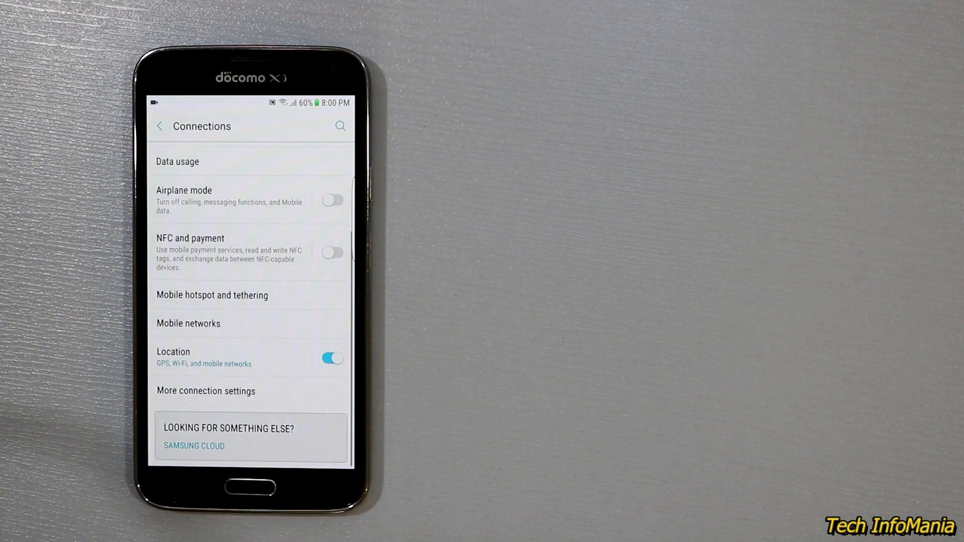
click(205, 391)
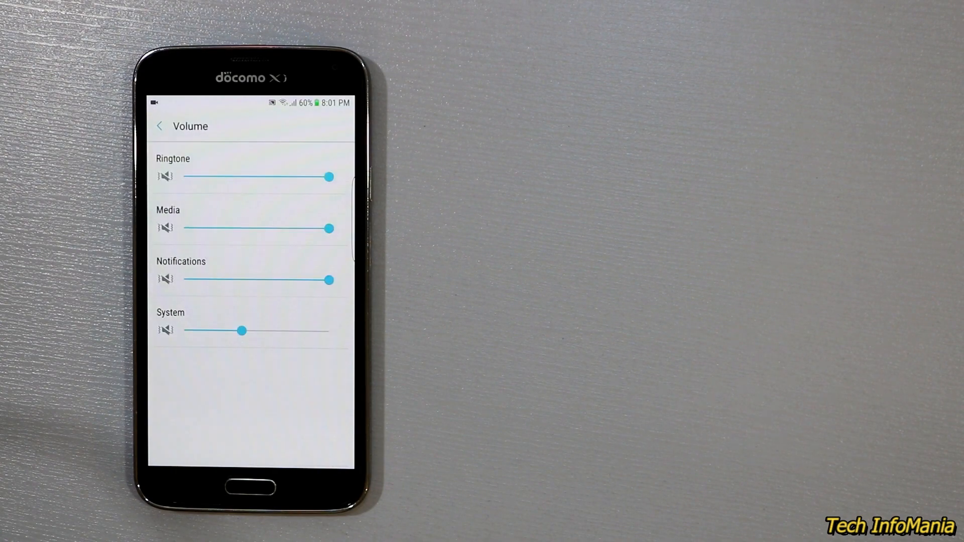
click(160, 127)
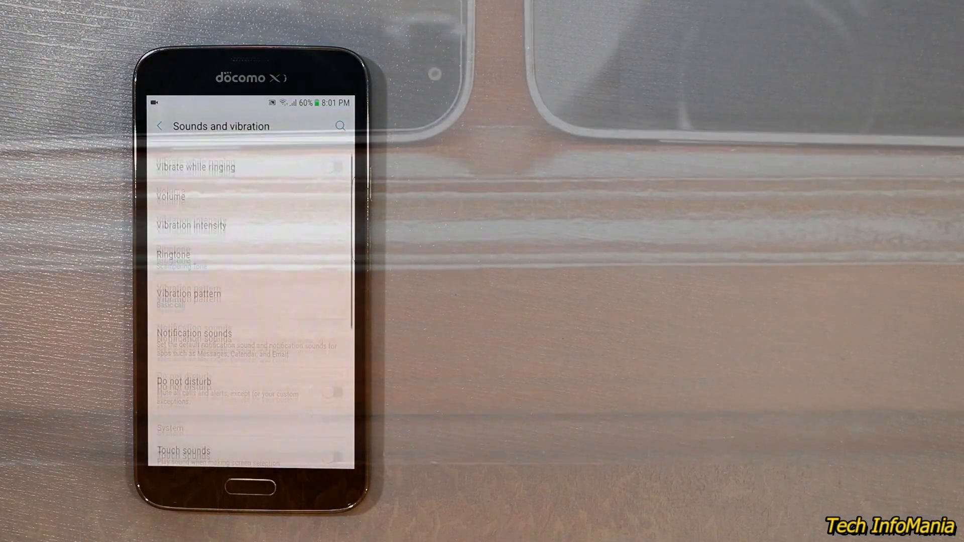